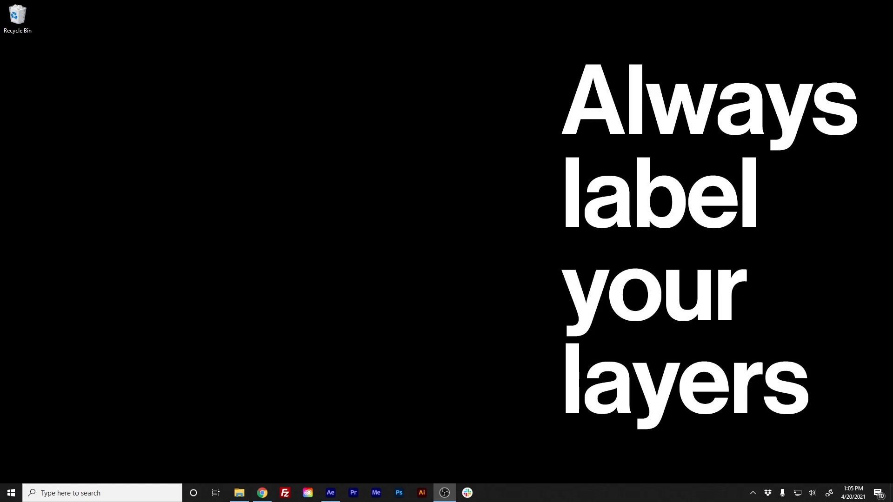
Enter 'split' in a search field and click through several results
click(330, 493)
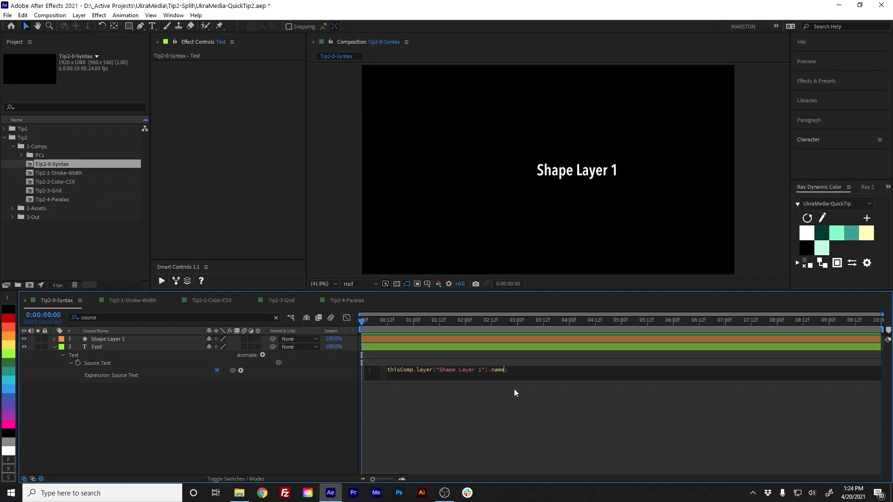
text(split(")
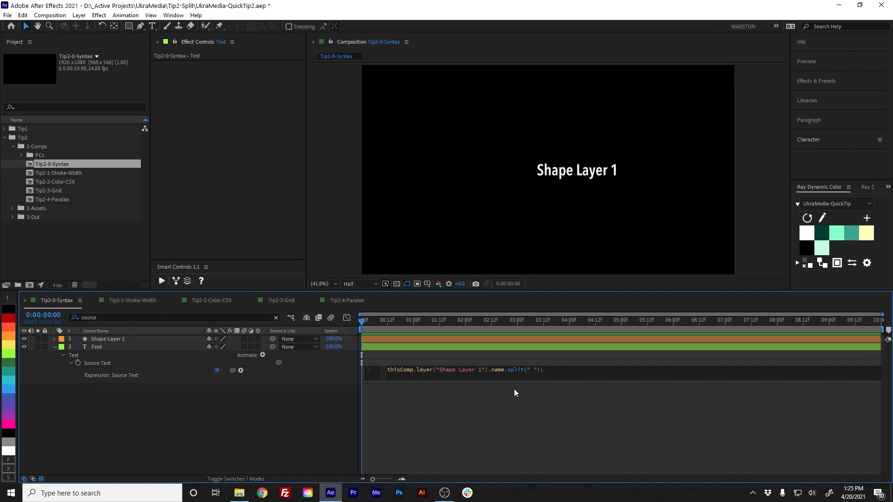
click(132, 300)
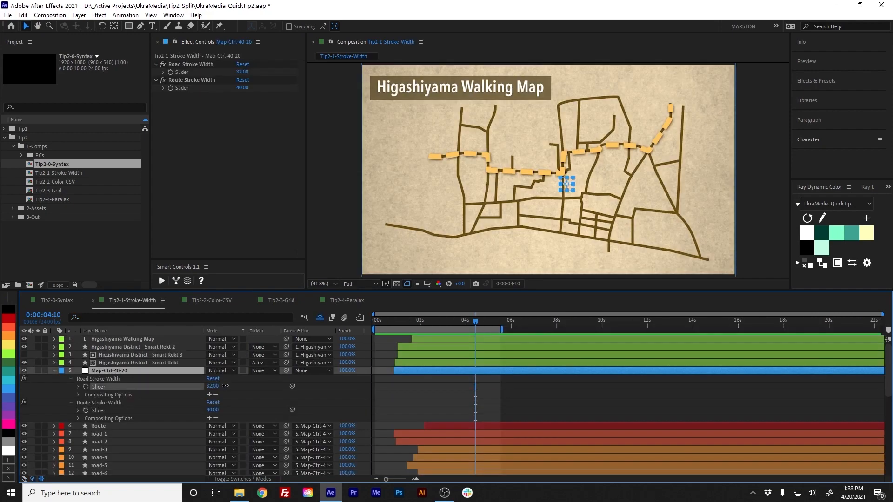
click(212, 299)
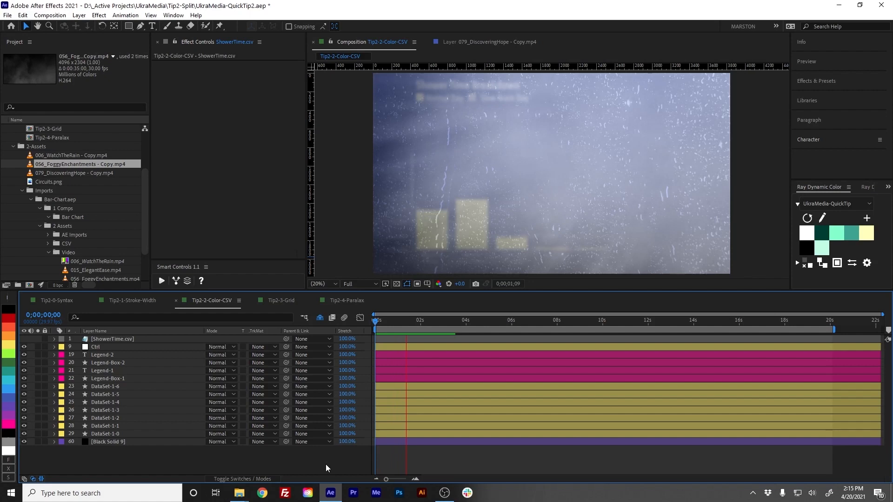
click(281, 300)
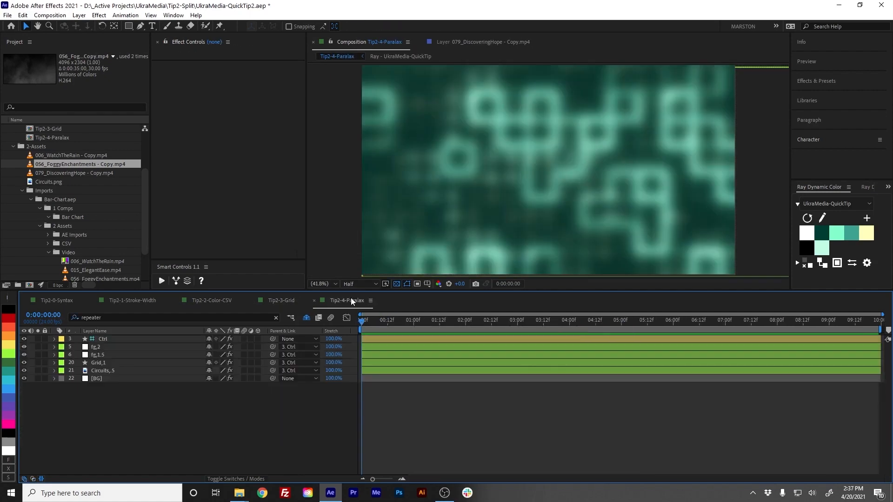
click(461, 320)
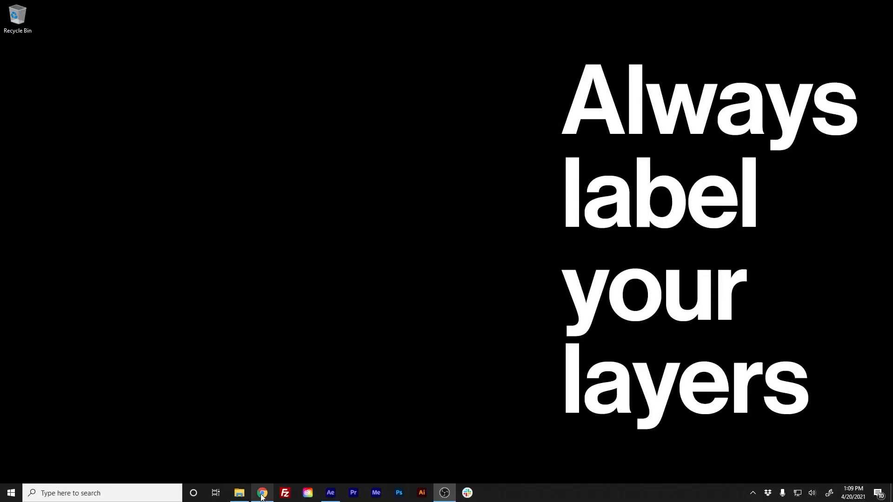
Search YouTube for 'ukramedia split' and open the Tip 037 Split Method video
click(261, 492)
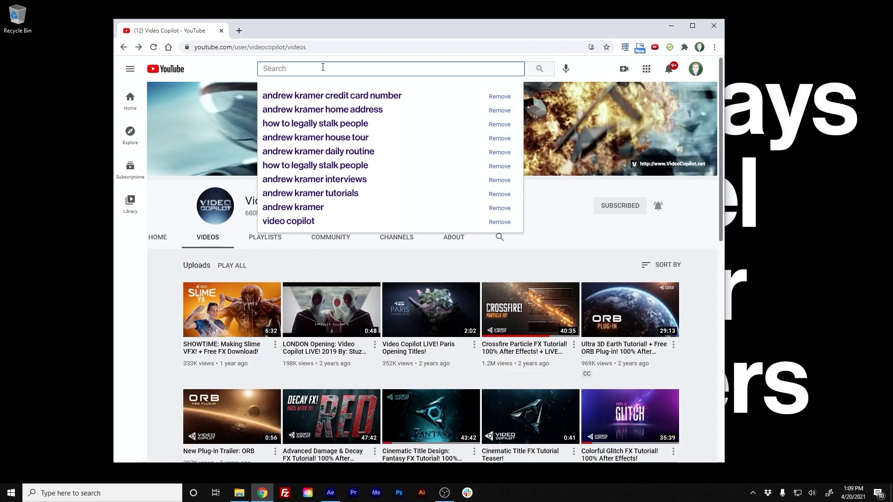
text(ukramedia split)
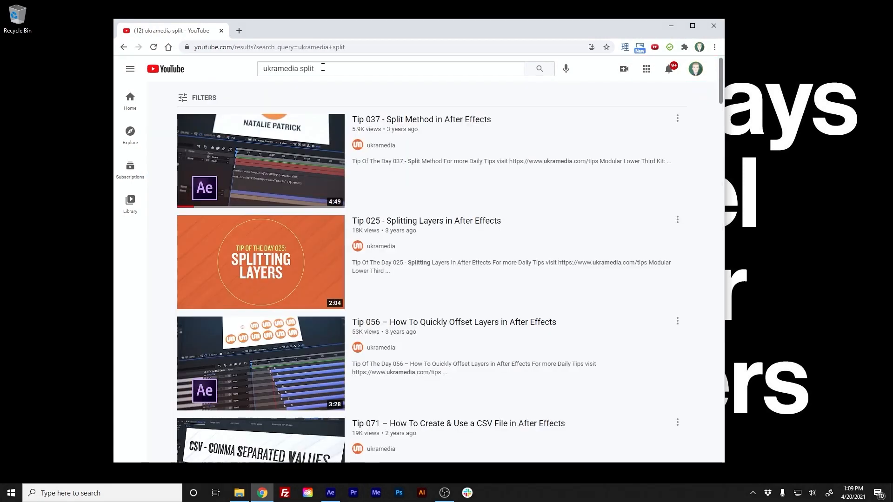
click(260, 160)
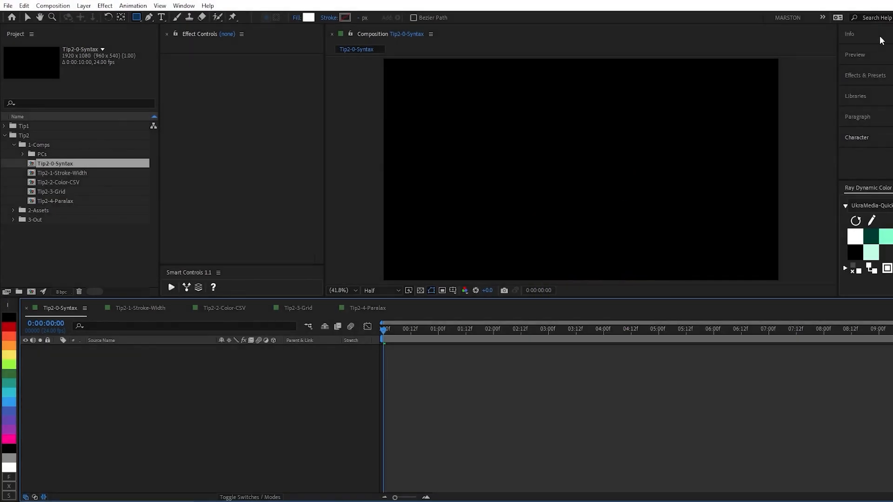
Create a text layer below Shape Layer 1 and add an expression to its Source Text
text(Text)
text(source)
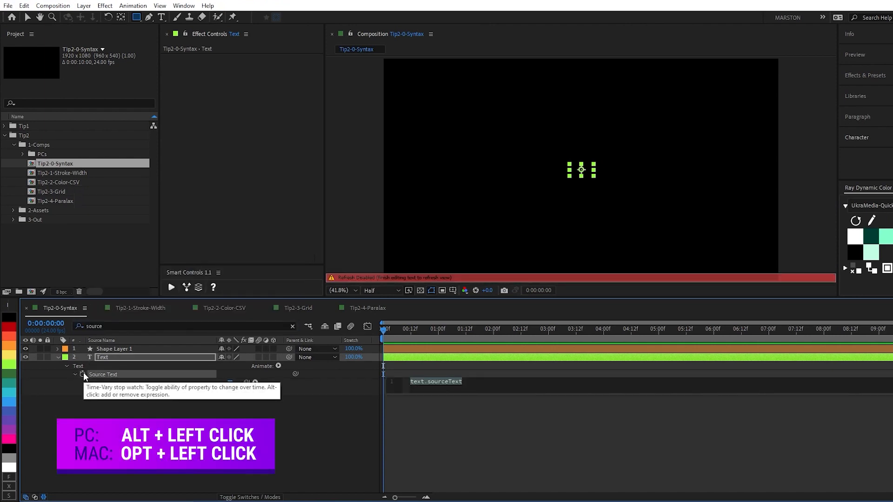
Pick-whip Shape Layer 1 and add .name.split(" ") so the text reads Shape,Layer,1
click(83, 375)
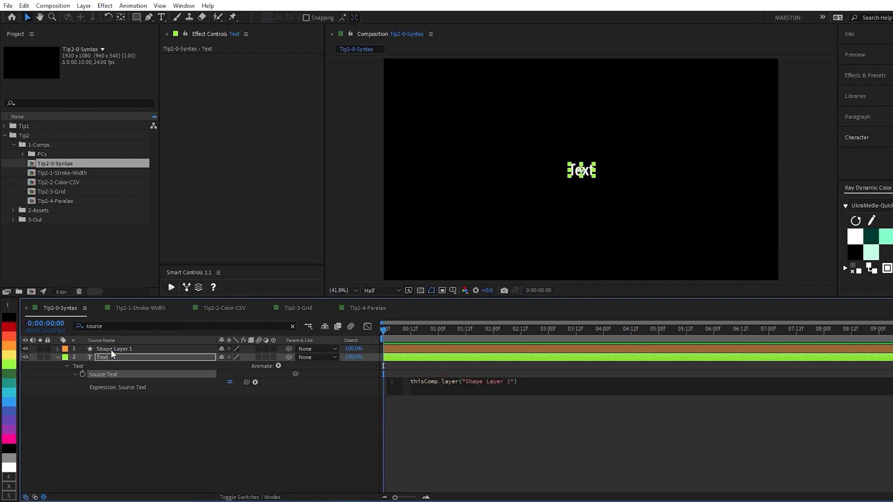
text(.name;)
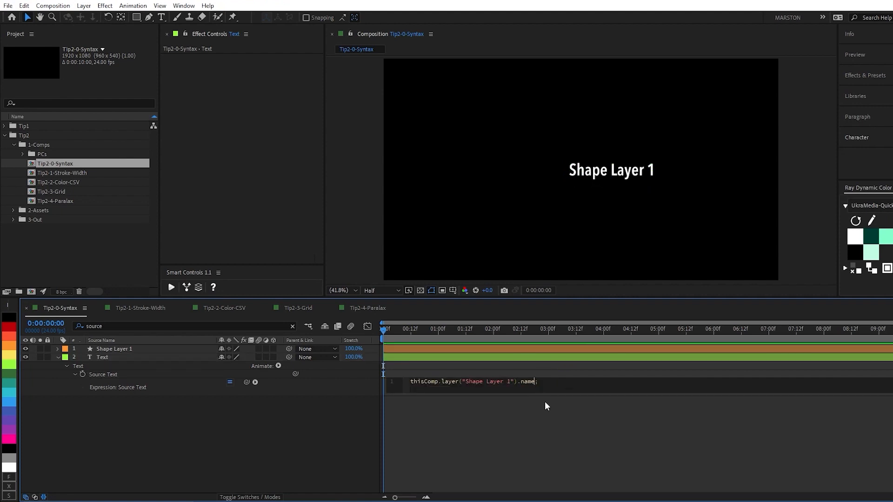
text(.split(")
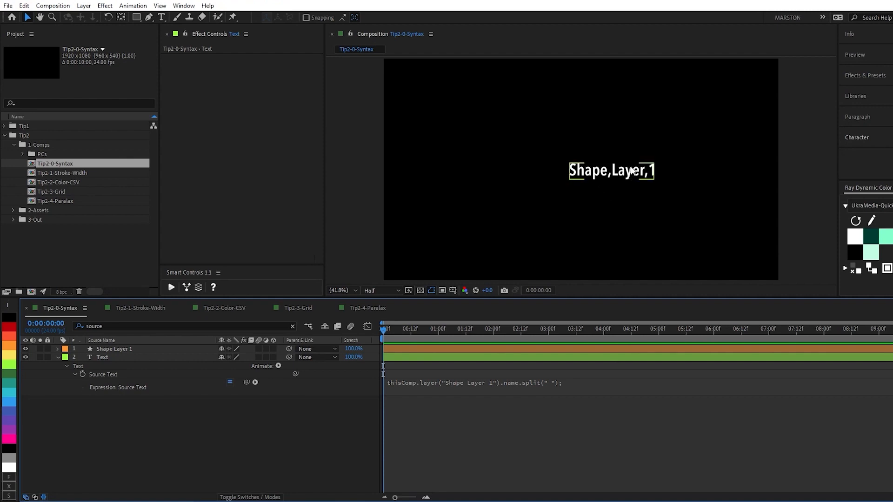
Append [0] to the split, then change the index to [2] so only 1 shows
text([])
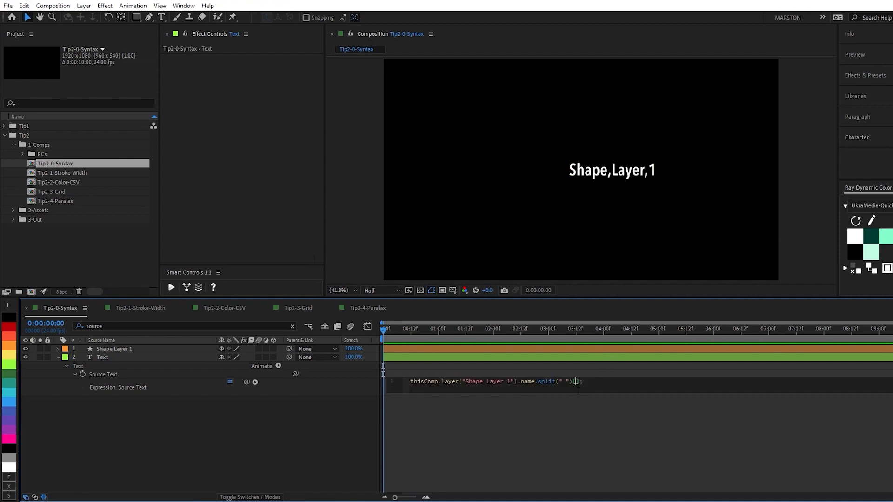
text([0])
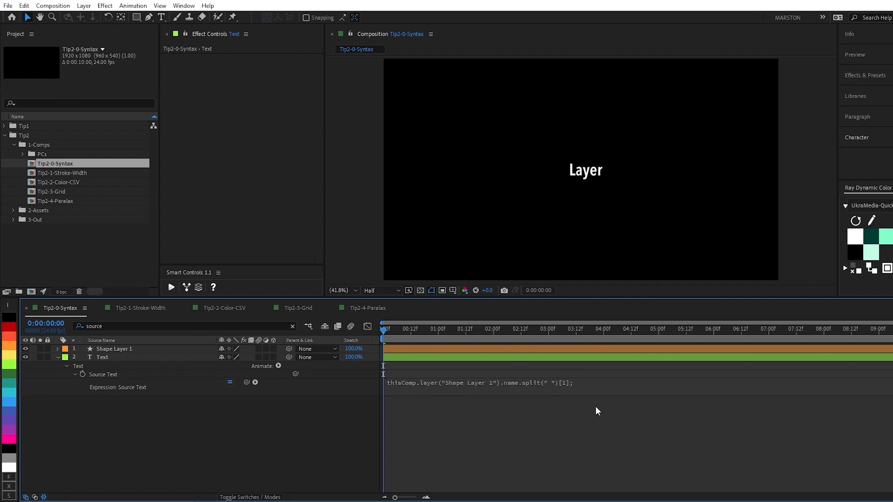
click(484, 383)
text(2)
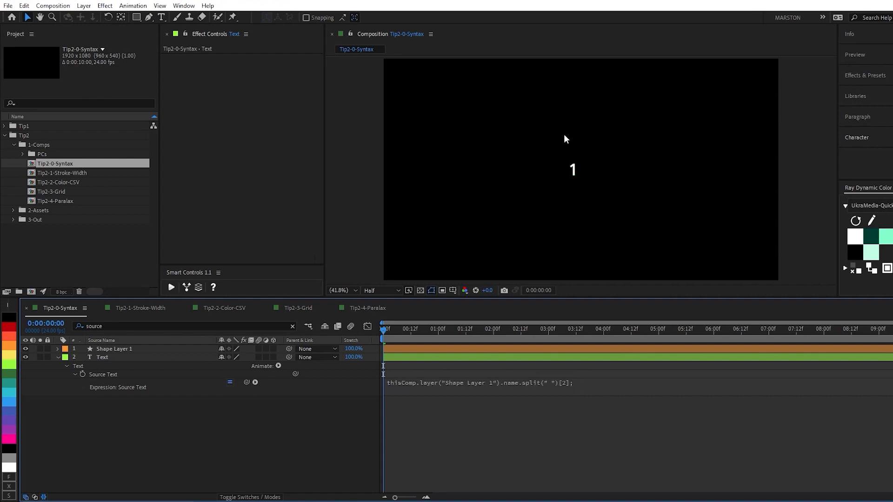
mouse_move(488, 323)
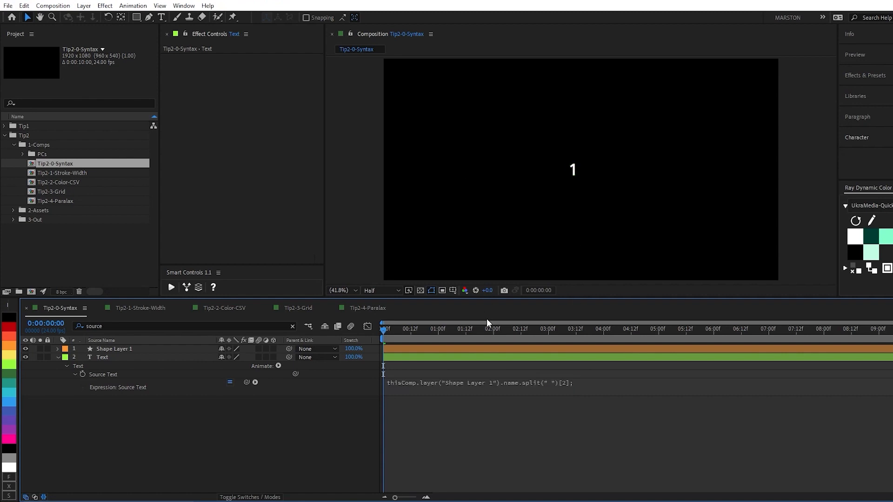
click(564, 181)
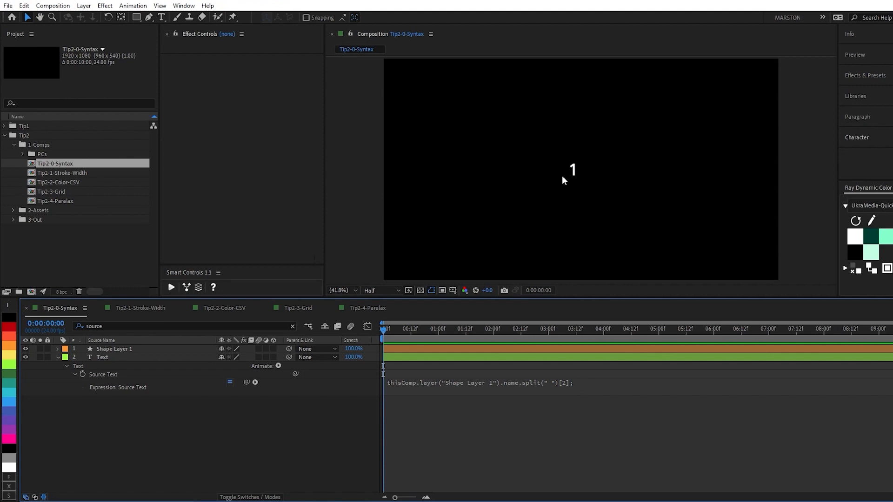
click(139, 308)
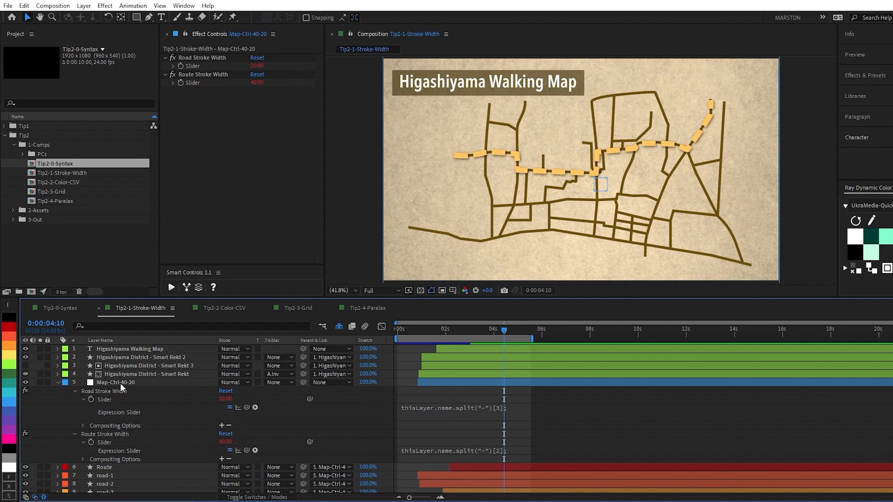
mouse_move(471, 414)
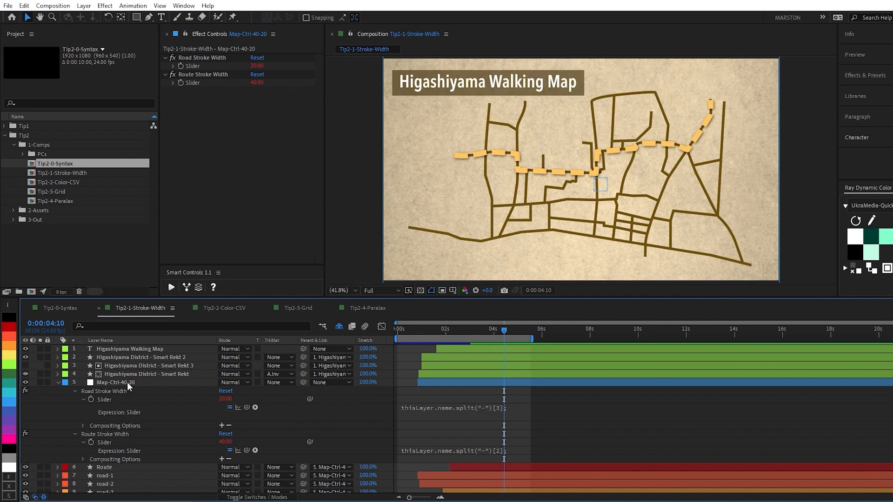
Drive Road and Route stroke widths from Map-Ctrl-40-20's name via split("-") indices [3] and [2]
click(452, 449)
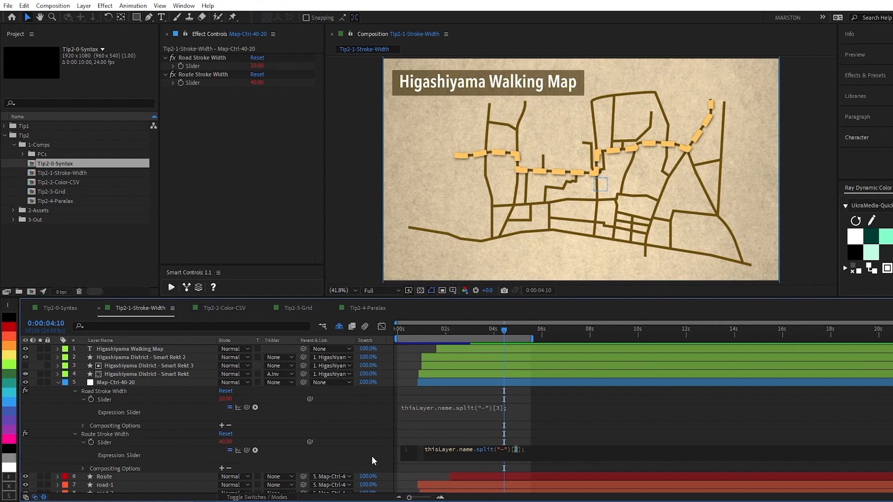
Rename the control layer Map-Ctrl-5-50, making roads 50 thick and the route 5
double_click(115, 382)
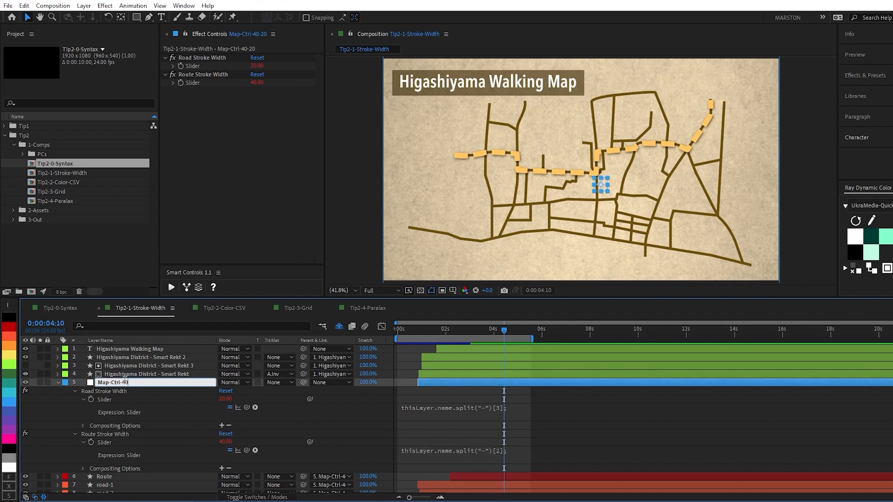
text(Map-Ctrl-5-50)
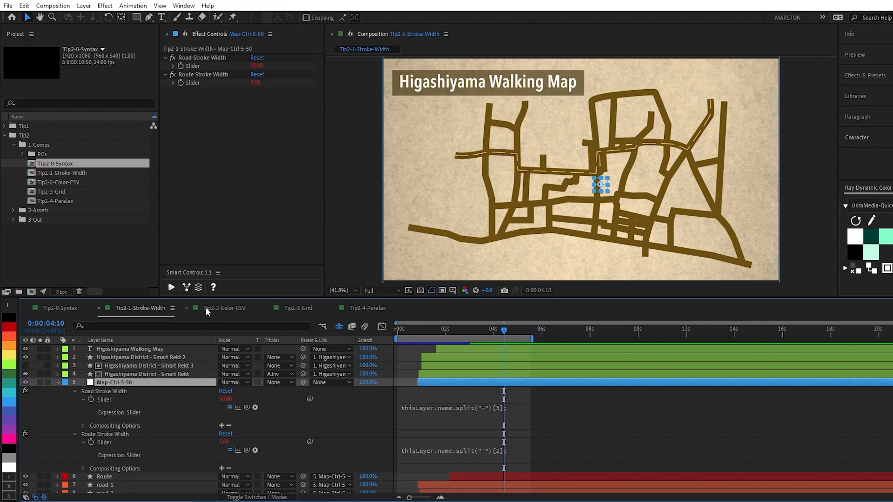
click(224, 307)
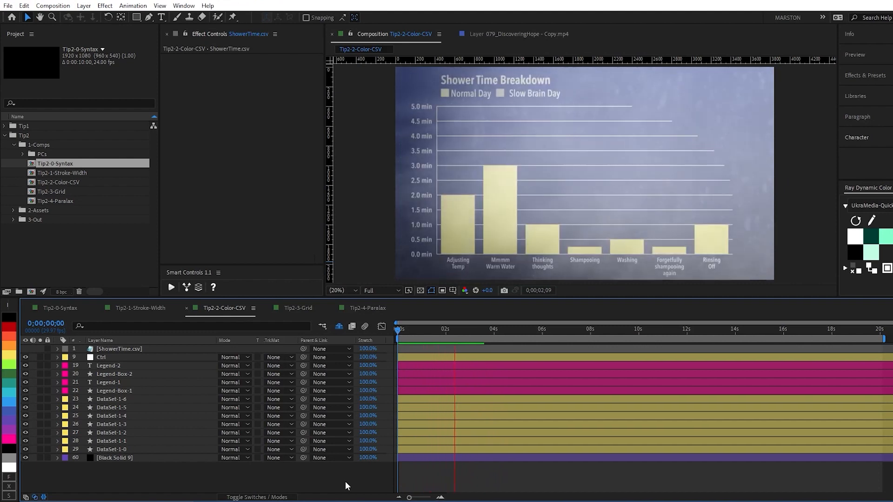
Inspect the DataSet-1-4, 1-0 and 1-6 bars, then duplicate DataSet-1-6 into DataSet-1-7
click(481, 329)
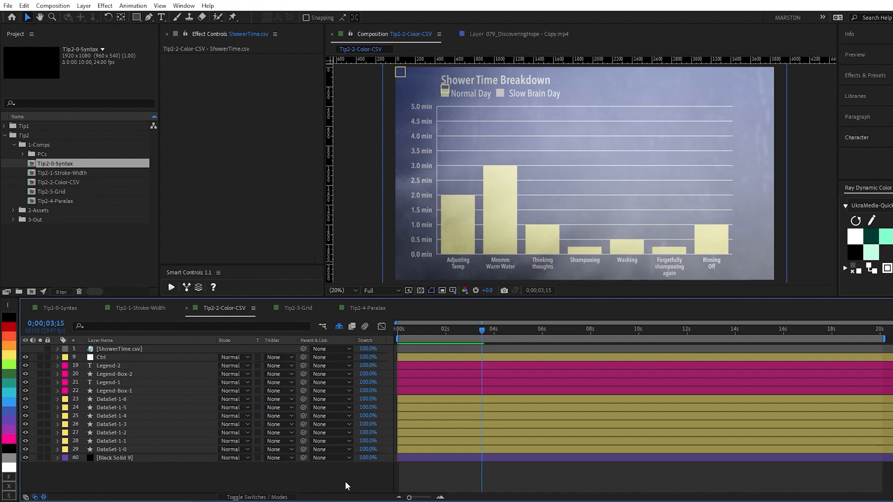
mouse_move(120, 401)
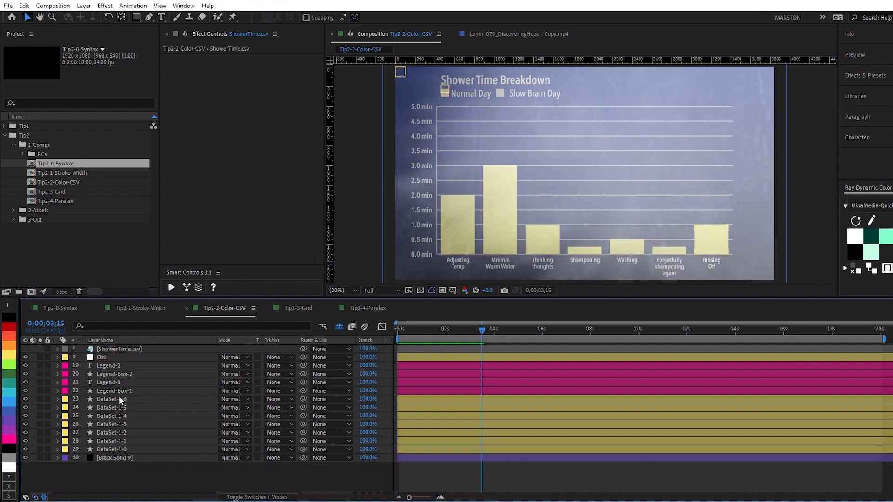
click(111, 424)
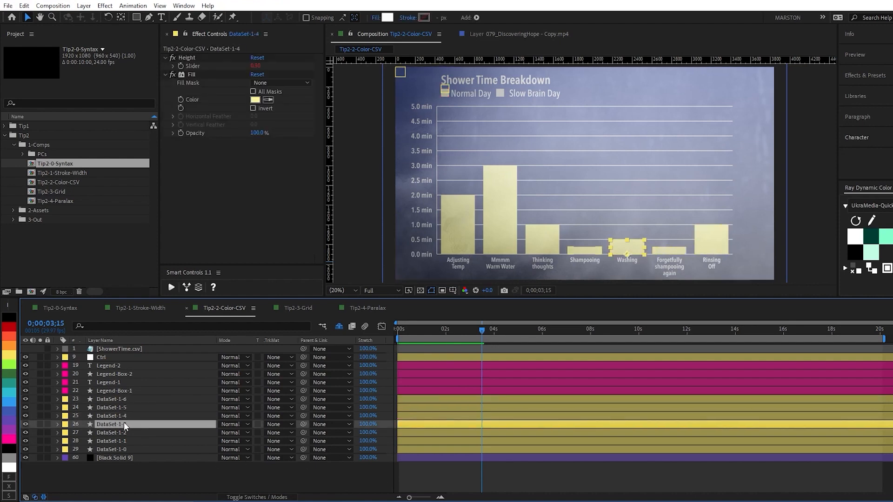
click(110, 449)
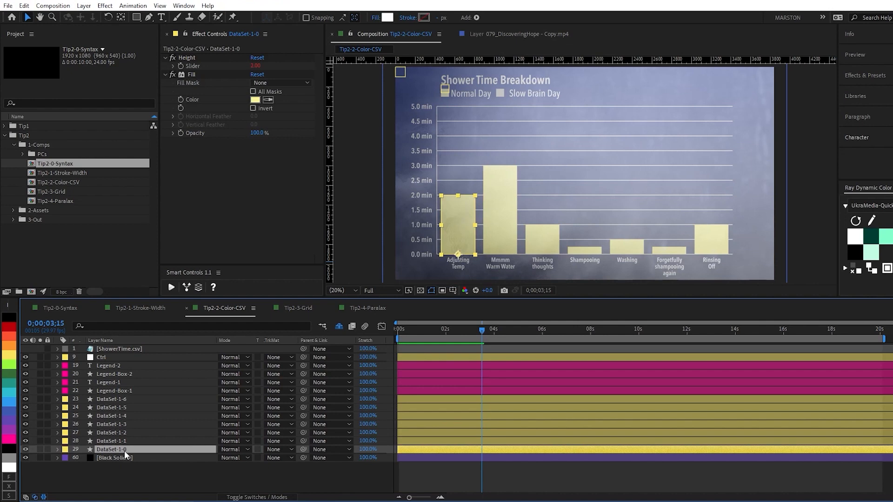
click(111, 398)
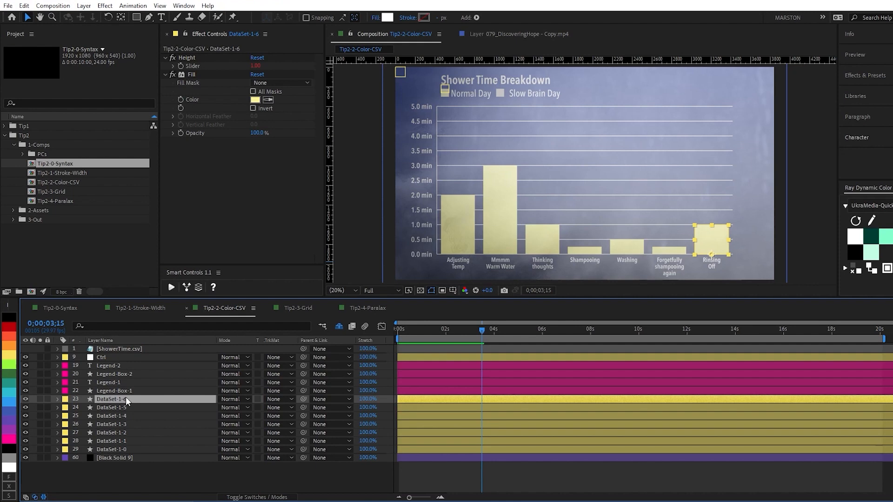
mouse_move(127, 403)
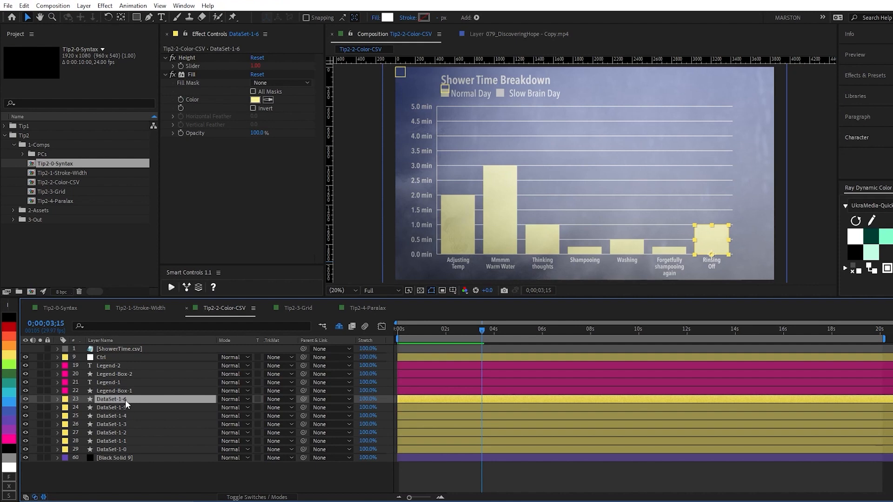
mouse_move(112, 403)
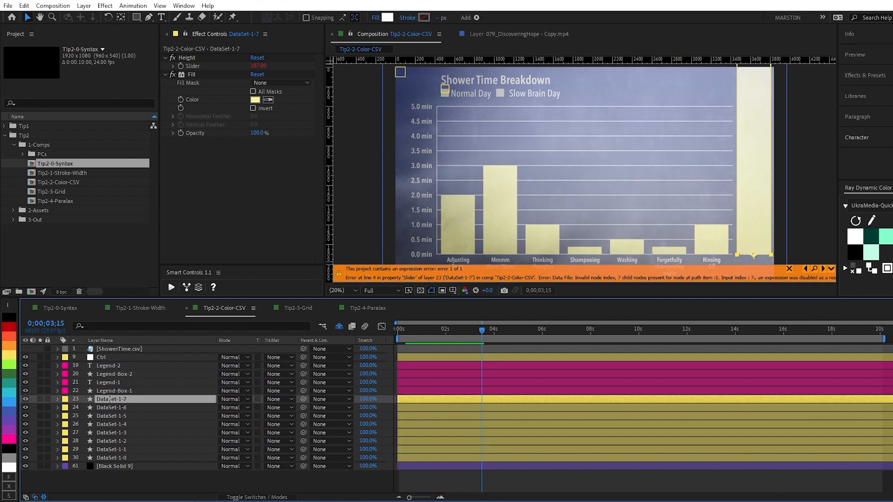
double_click(108, 398)
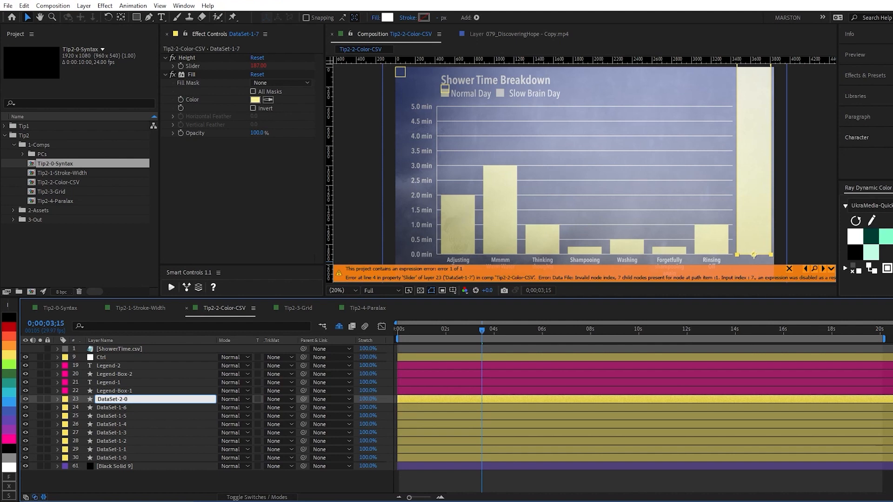
Name the duplicate DataSet-2-0 and build grey DataSet-2 bars through DataSet-2-6
click(114, 399)
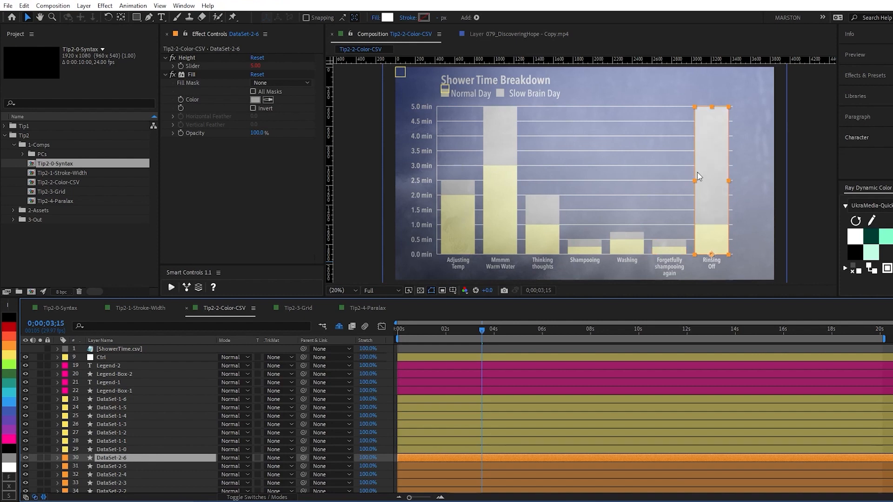
click(298, 307)
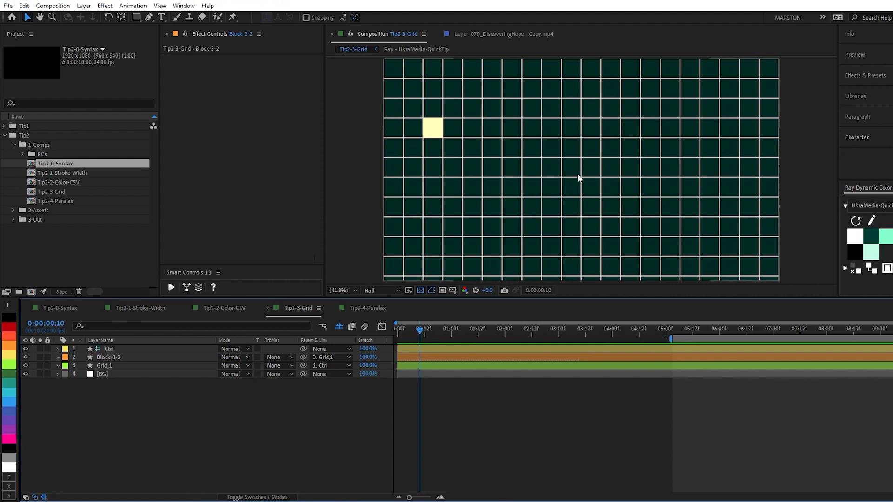
mouse_move(462, 146)
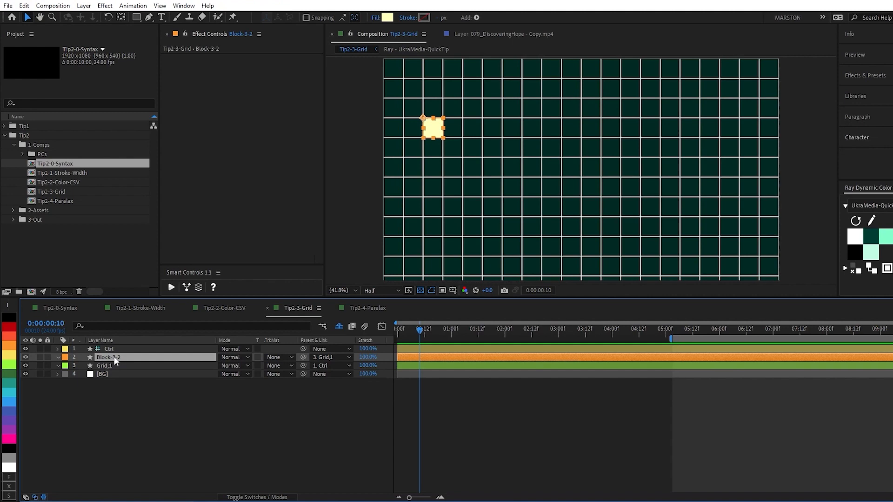
Rename Block-3-2 to Block-4-2, inspect the Ctrl layer, and reveal the position expressions
double_click(105, 357)
text(4)
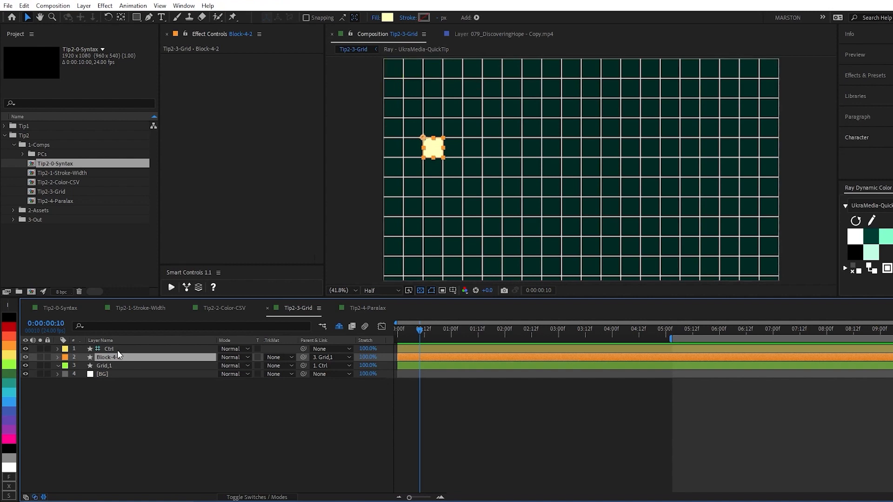
click(109, 348)
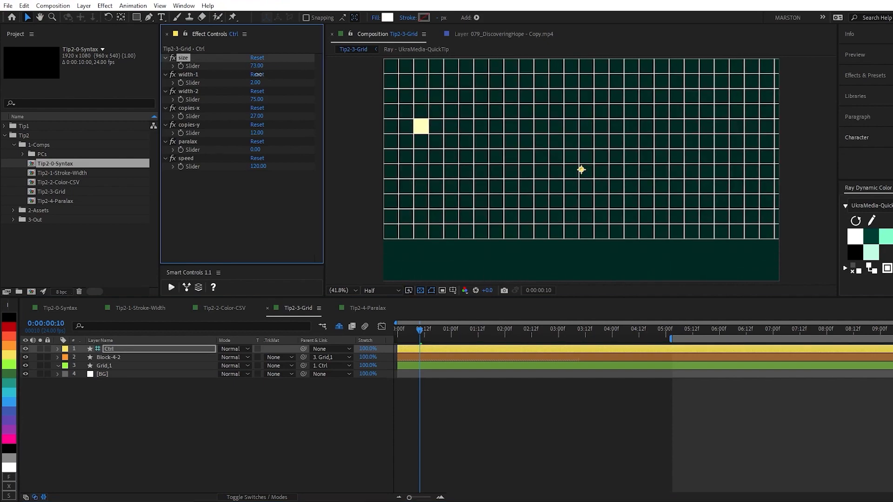
click(109, 357)
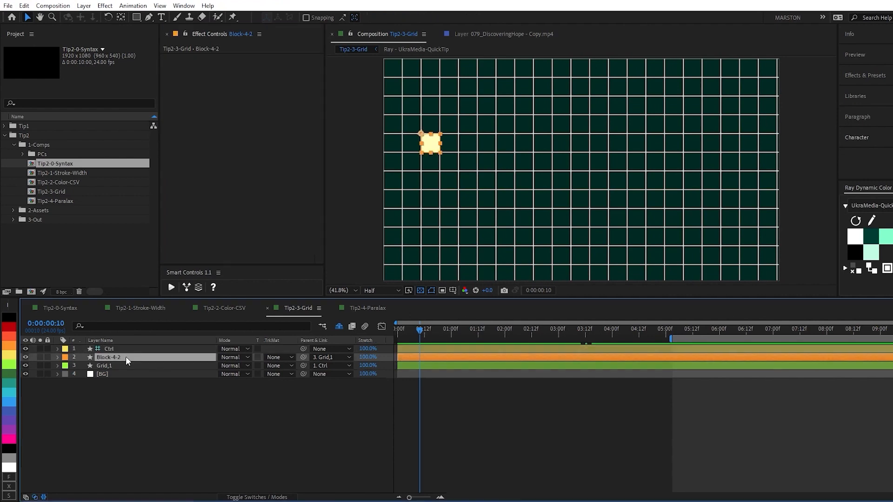
click(57, 357)
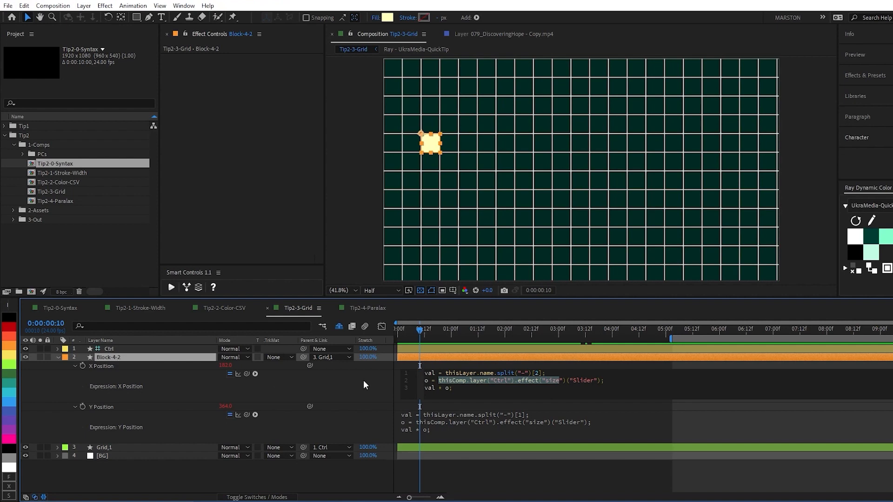
mouse_move(430, 148)
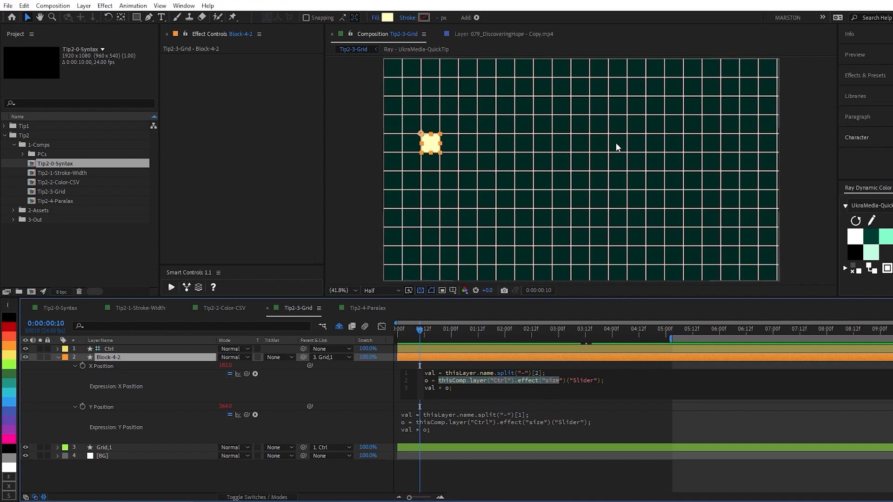
Rename the block Block-4-6, shifting it four columns right, and collapse its properties
double_click(108, 357)
text(6)
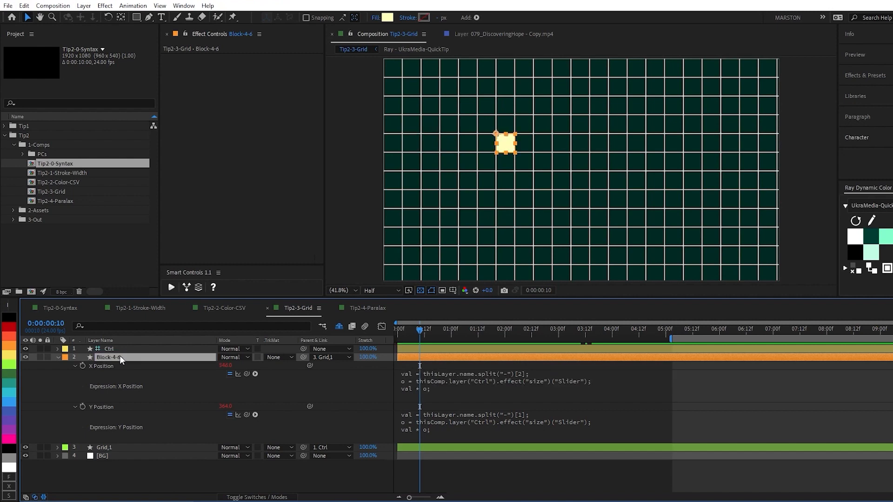
click(57, 357)
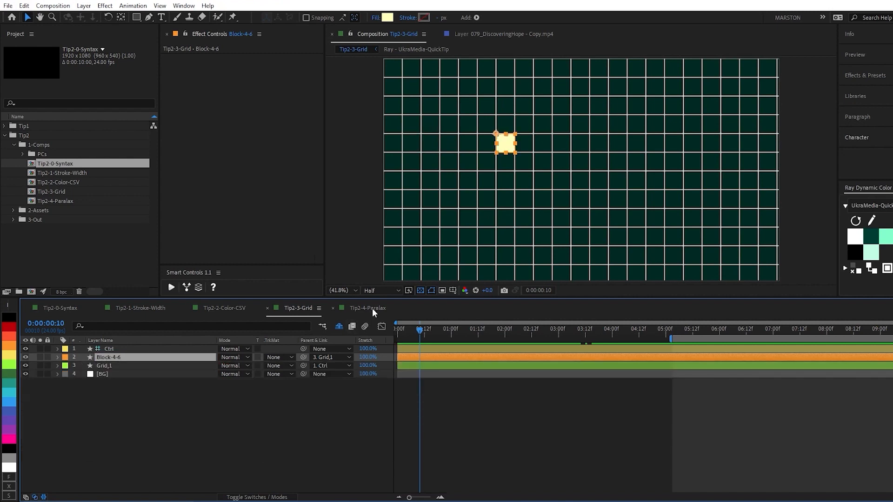
Open the Tip2-4-Paralax comp, reveal Ctrl's parallax keyframes, and select Circuits_5 and fg_2
click(368, 308)
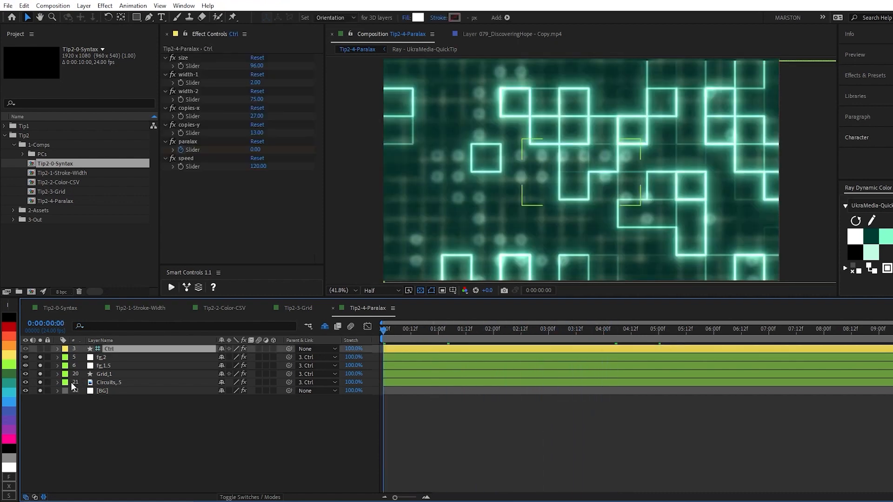
click(56, 349)
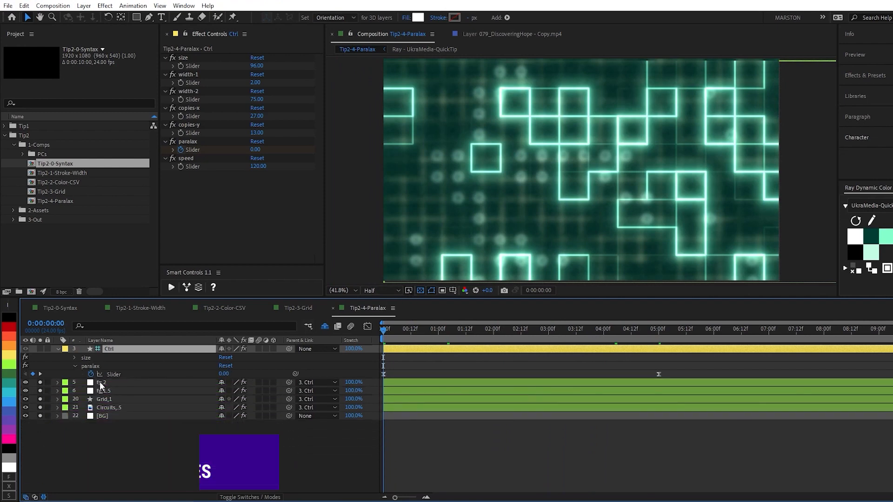
click(108, 407)
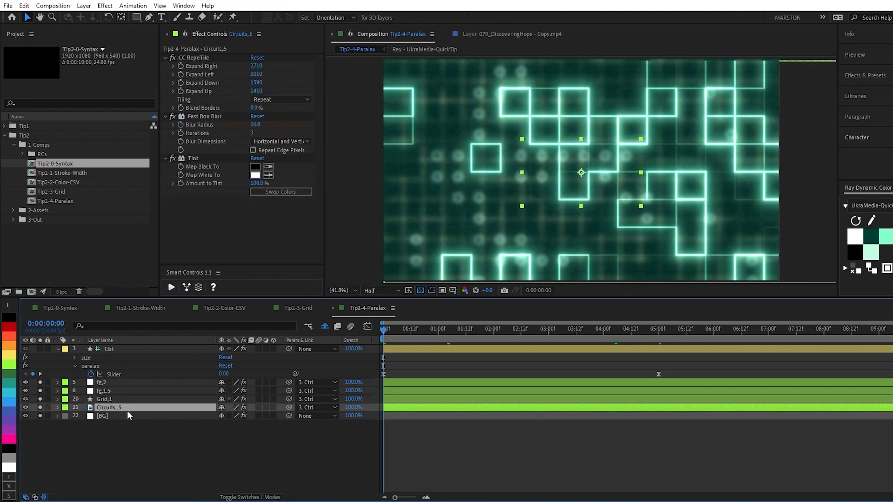
click(101, 382)
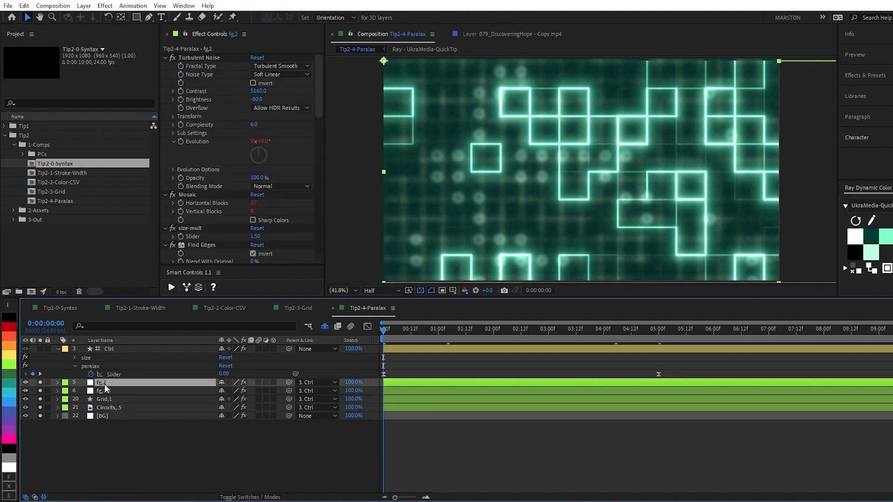
click(57, 382)
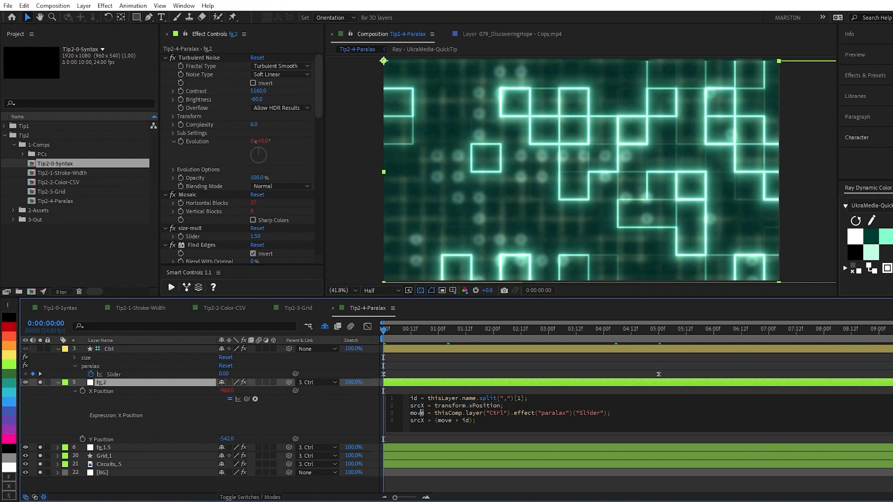
double_click(551, 413)
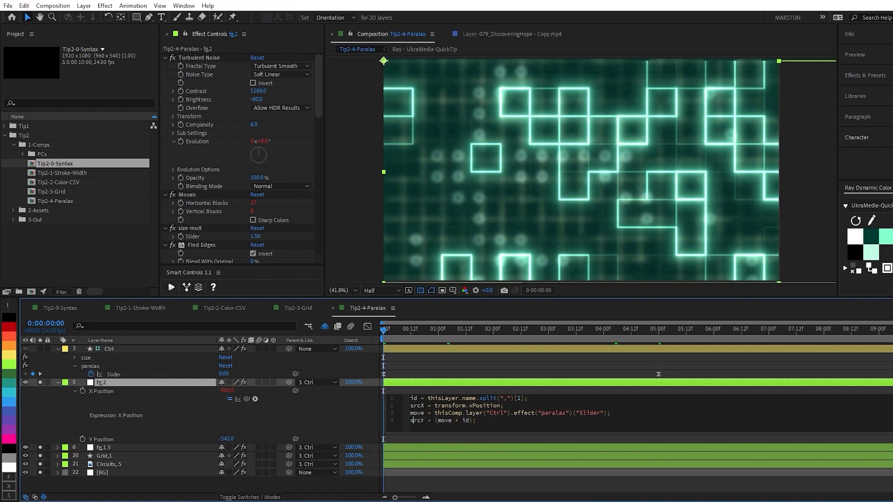
double_click(416, 420)
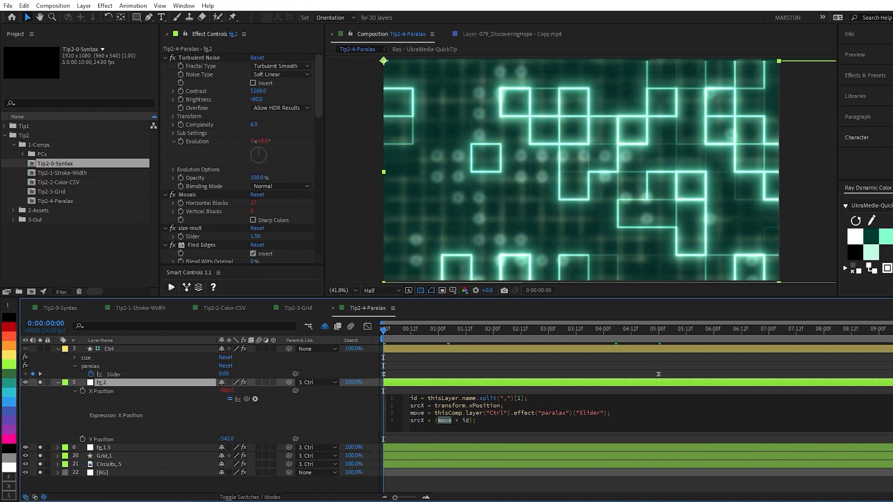
click(460, 421)
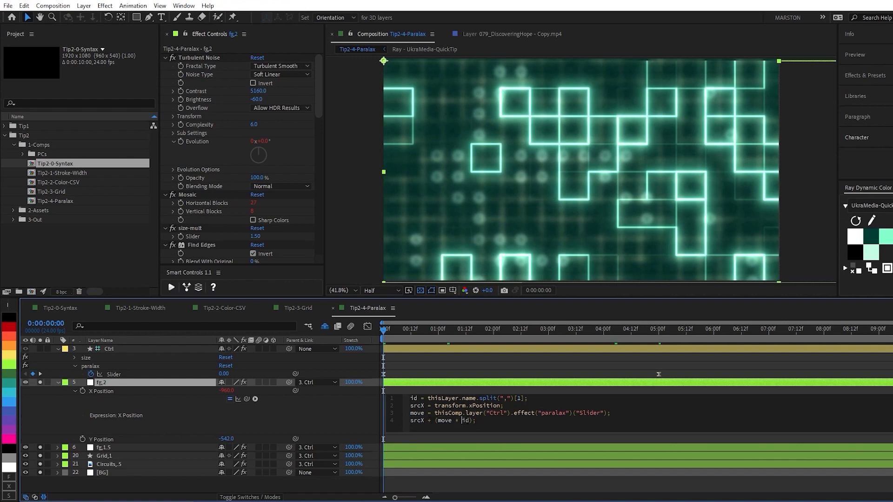
double_click(466, 421)
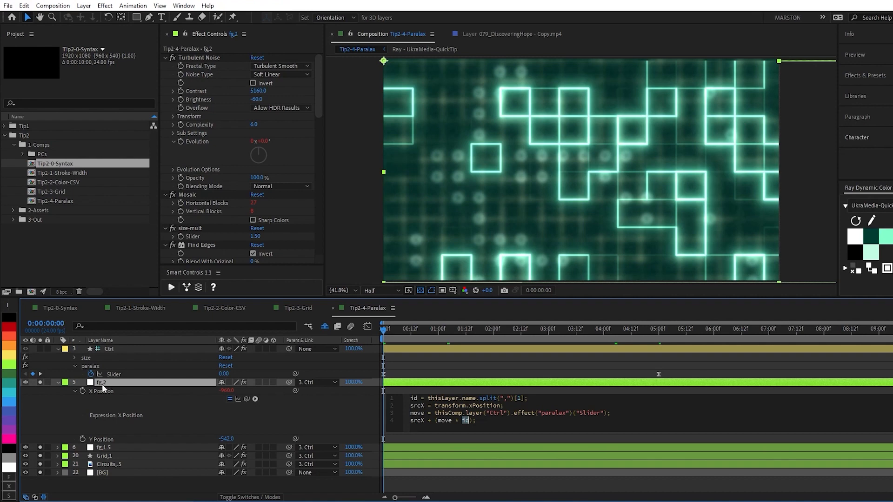
click(56, 382)
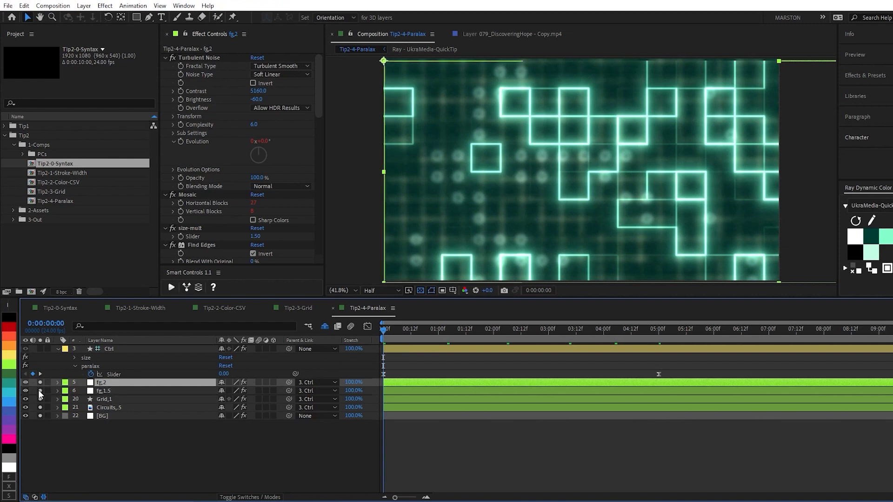
click(104, 398)
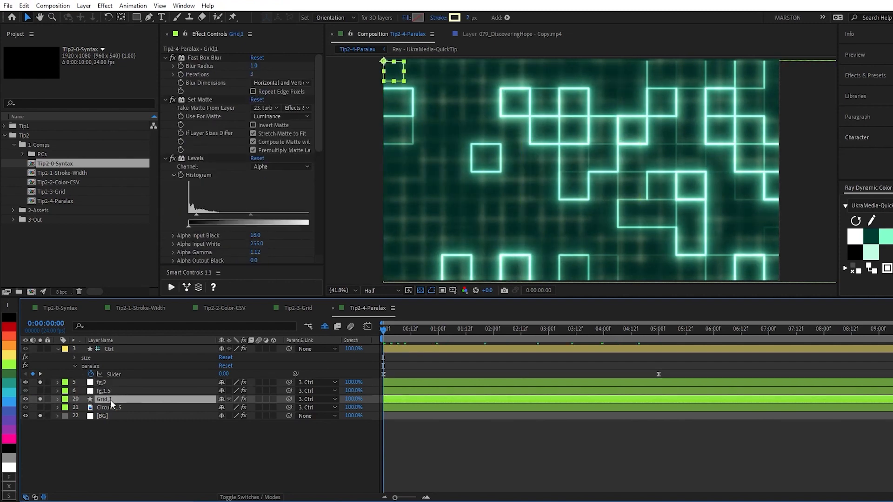